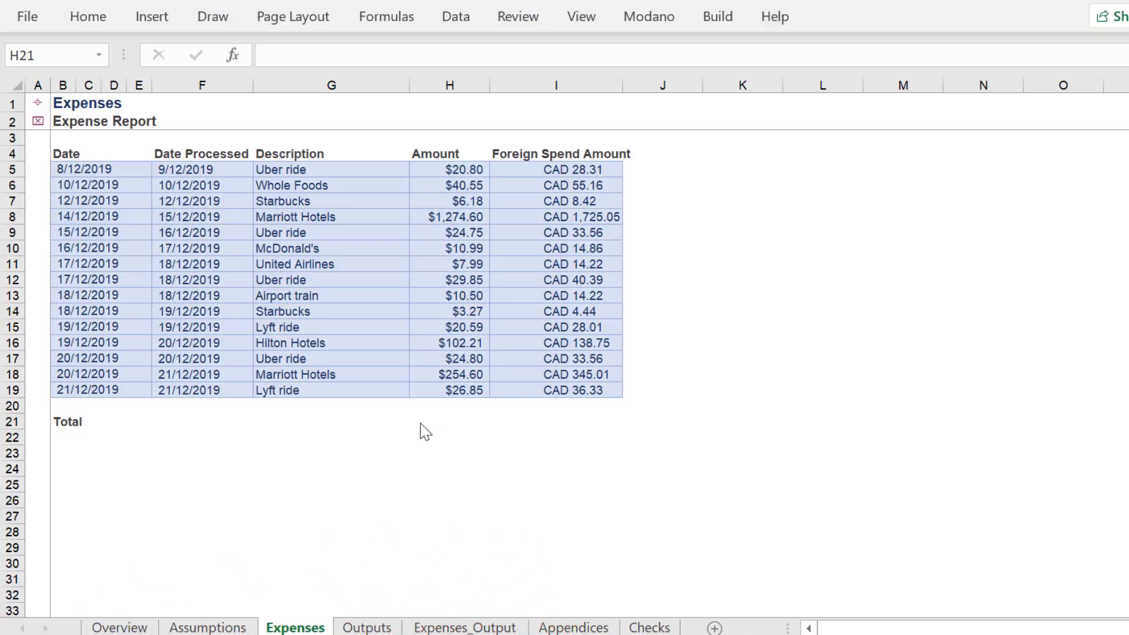
- Copy the $1,858.53 Amount SUM from H21 into I21, the Foreign Spend Amount total
{"action": "left_click", "coordinate": [449, 421]}
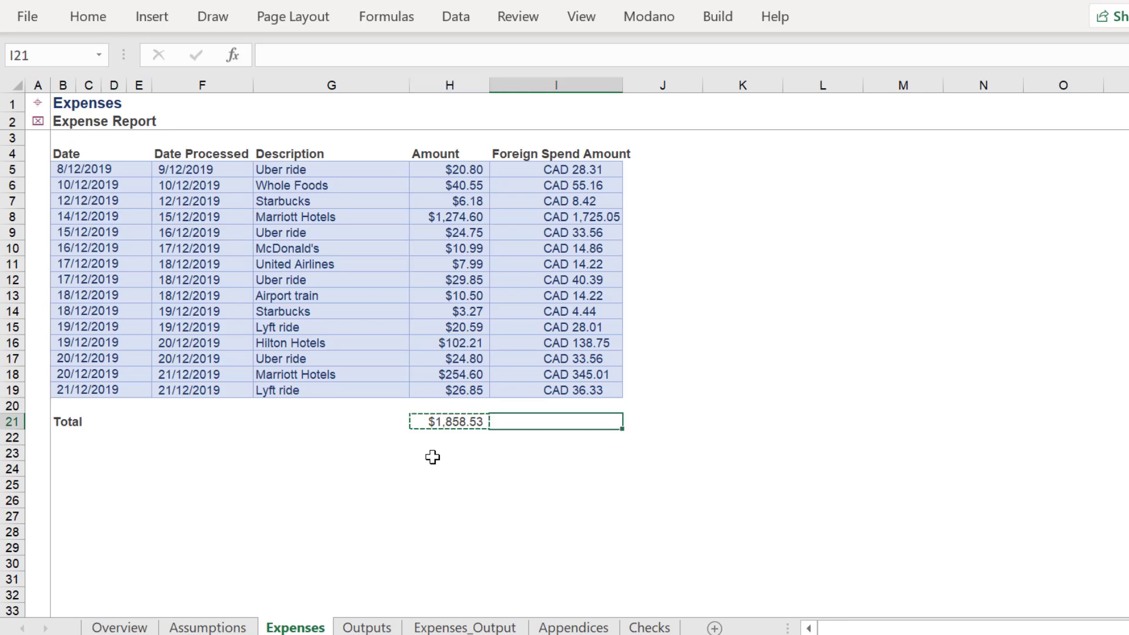
{"action": "key", "text": "ctrl+v"}
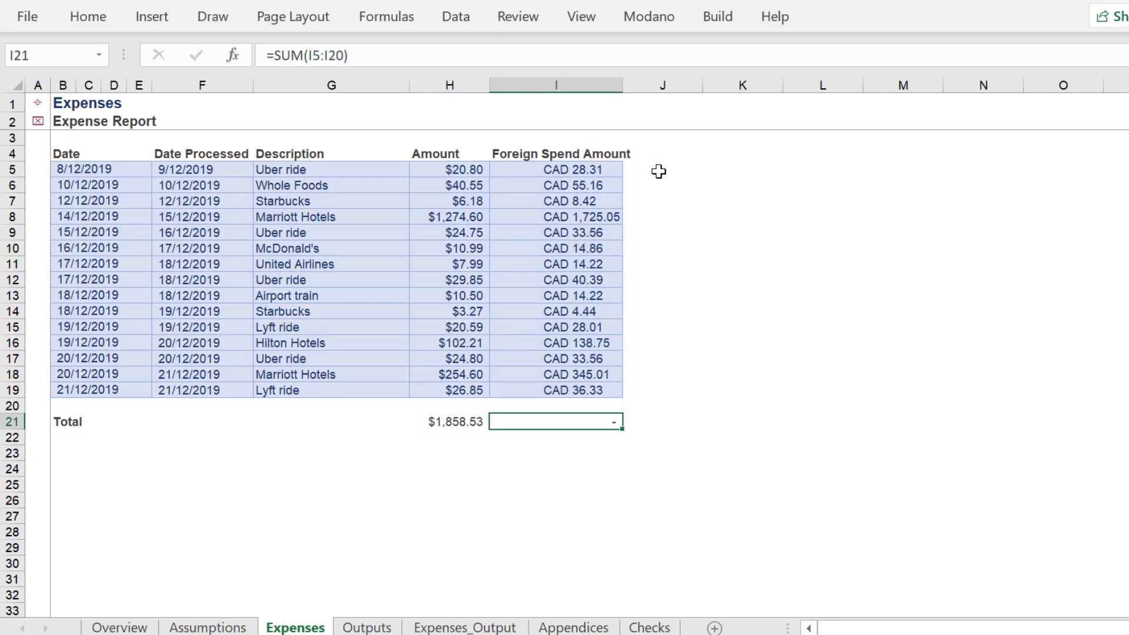
{"action": "left_click", "coordinate": [661, 170]}
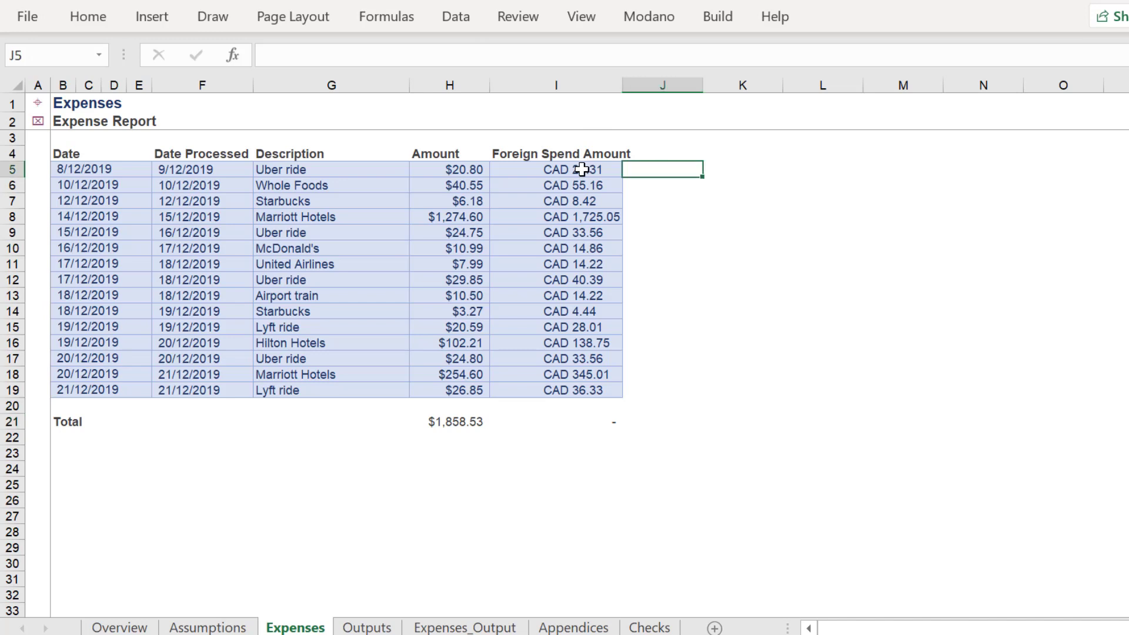
- Enter =VALUE(RIGHT(I5,LEN(I5)-4)) in J5 to extract 28.31 from 'CAD 28.31'
{"action": "left_click", "coordinate": [555, 170]}
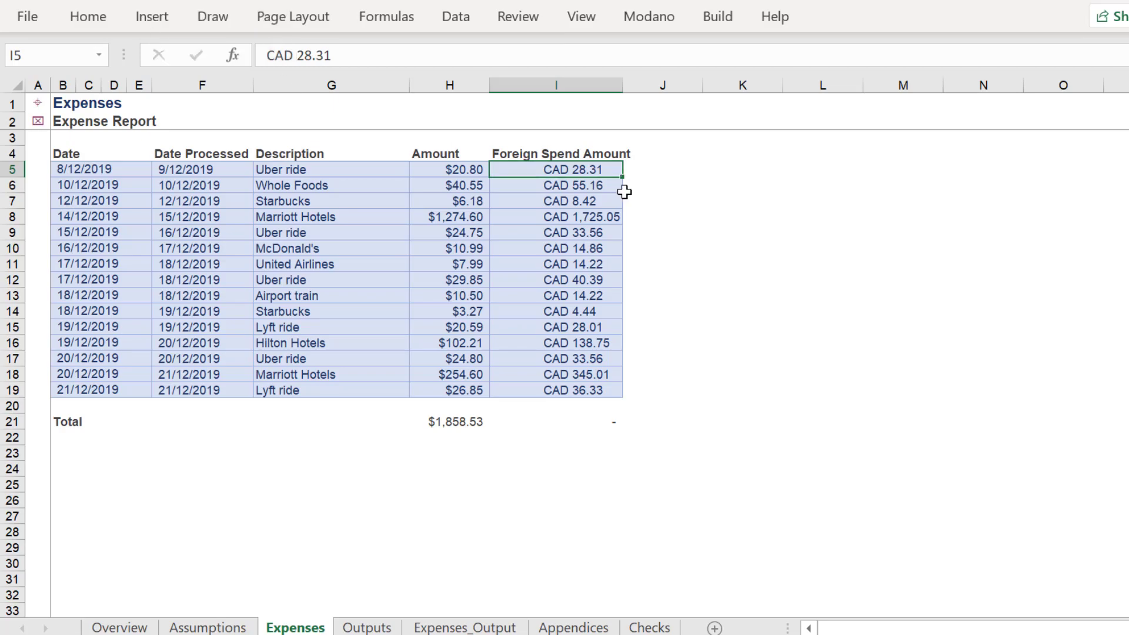
{"action": "type", "text": "="}
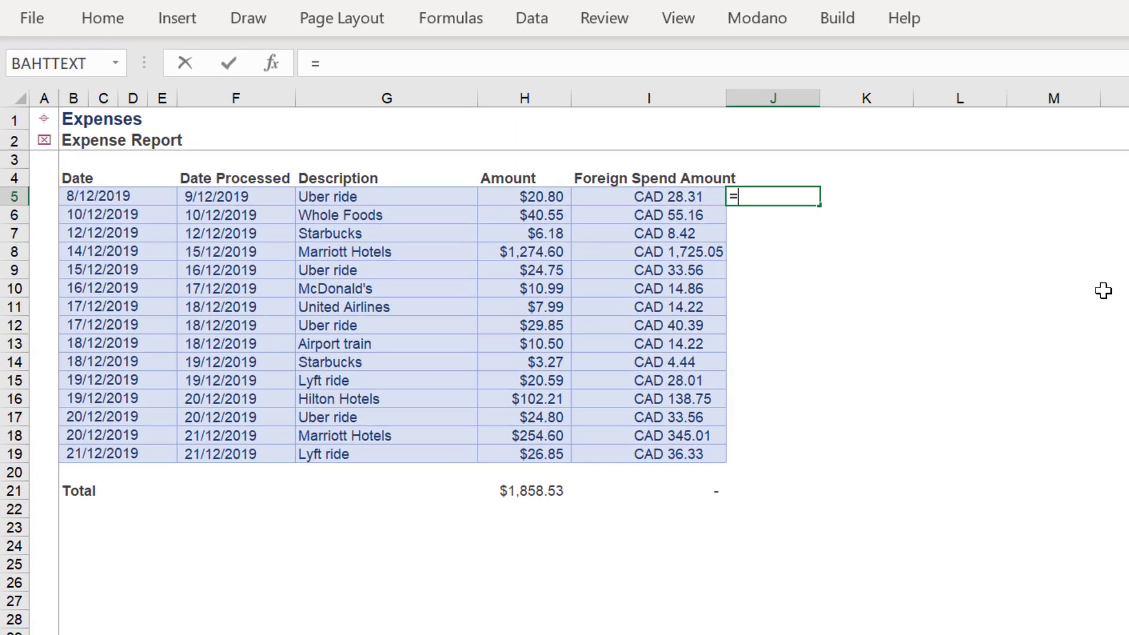
{"action": "type", "text": "VALUE("}
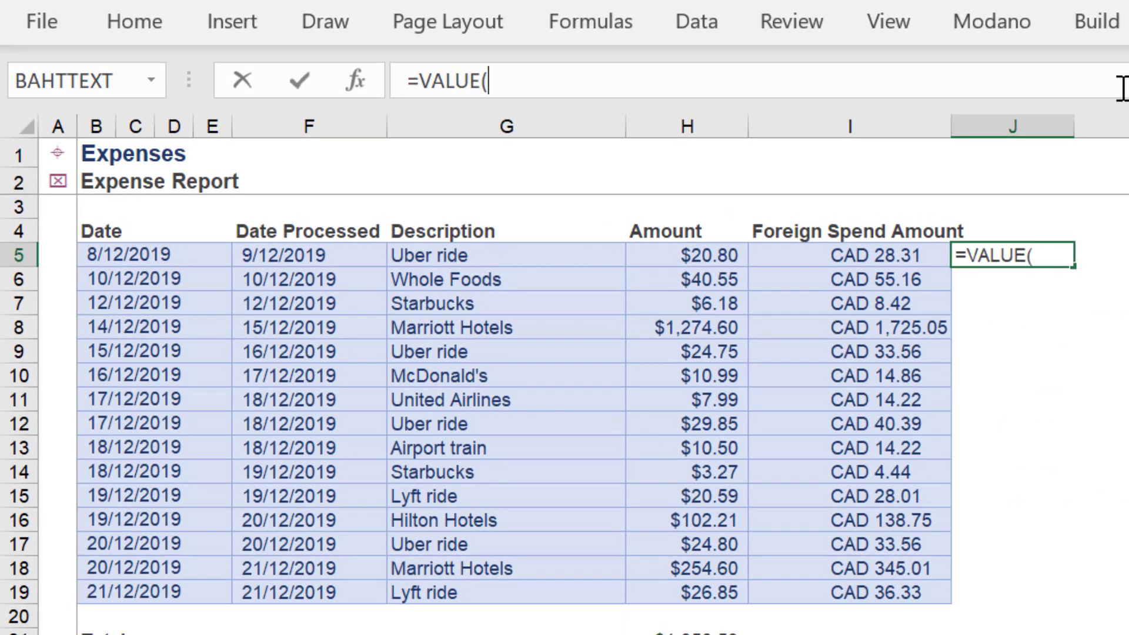
{"action": "type", "text": "RIGHT("}
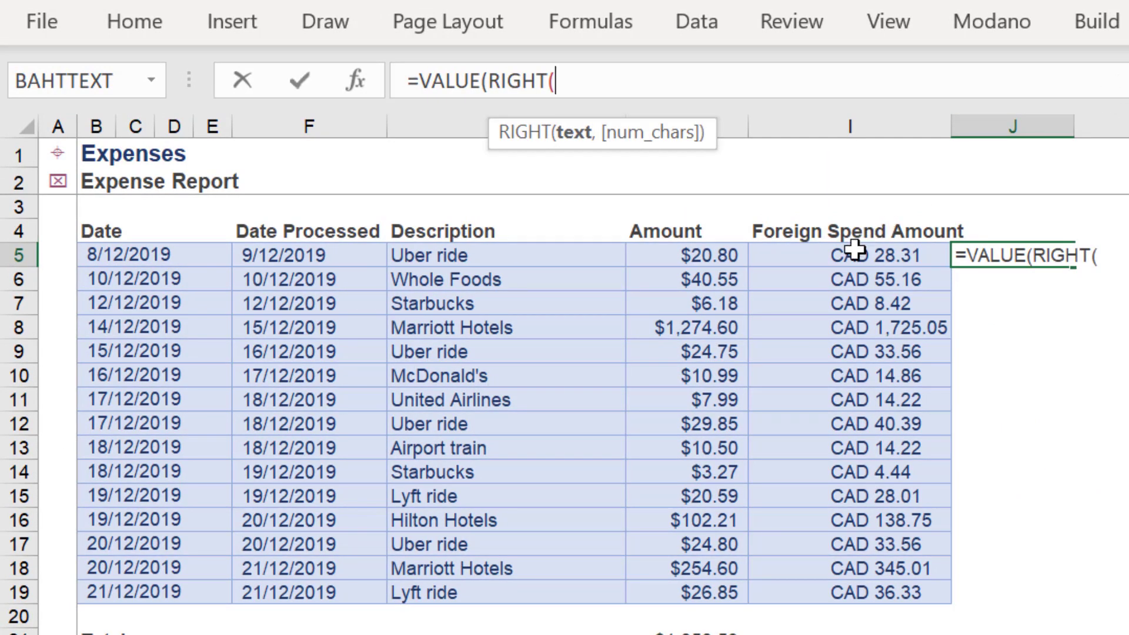
{"action": "left_click", "coordinate": [849, 254]}
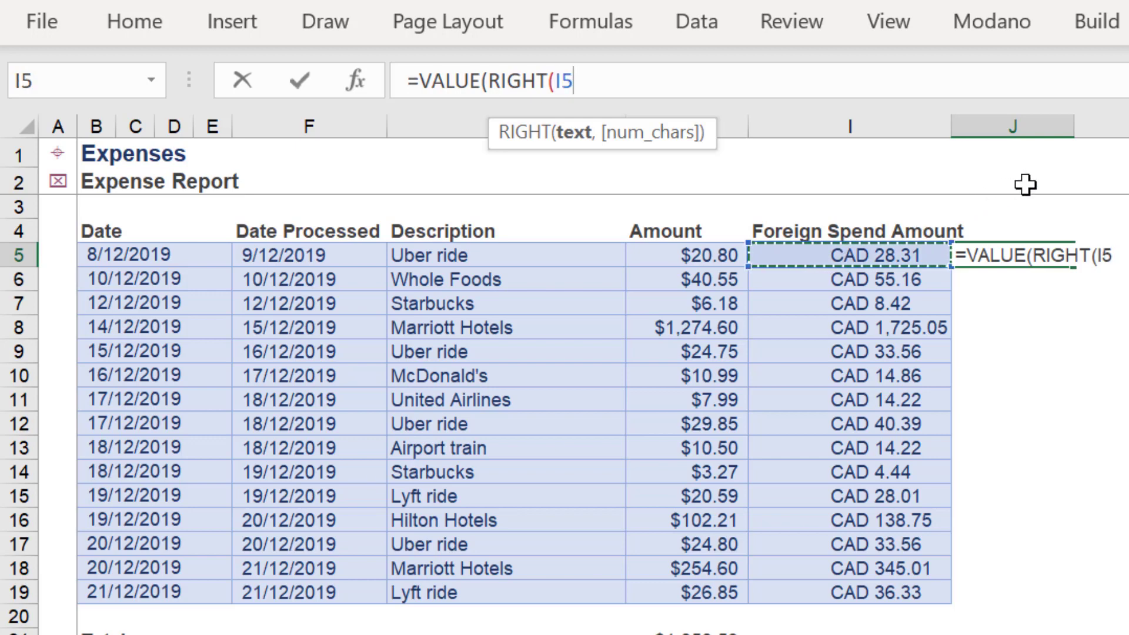
{"action": "type", "text": ",LEN(I5"}
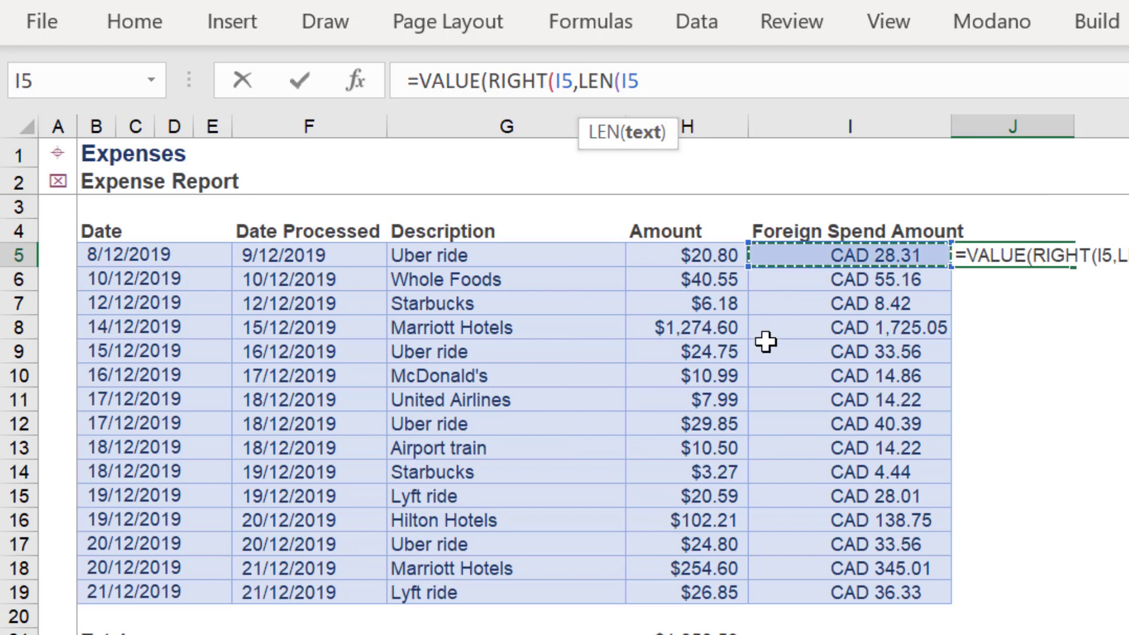
{"action": "type", "text": "-"}
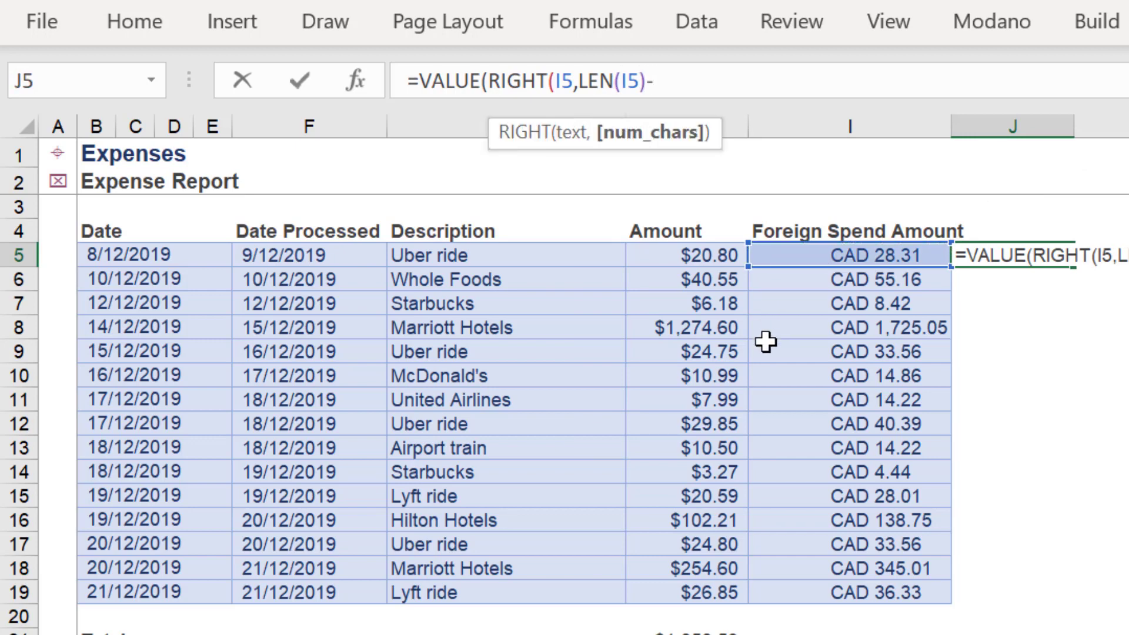
{"action": "type", "text": "4)"}
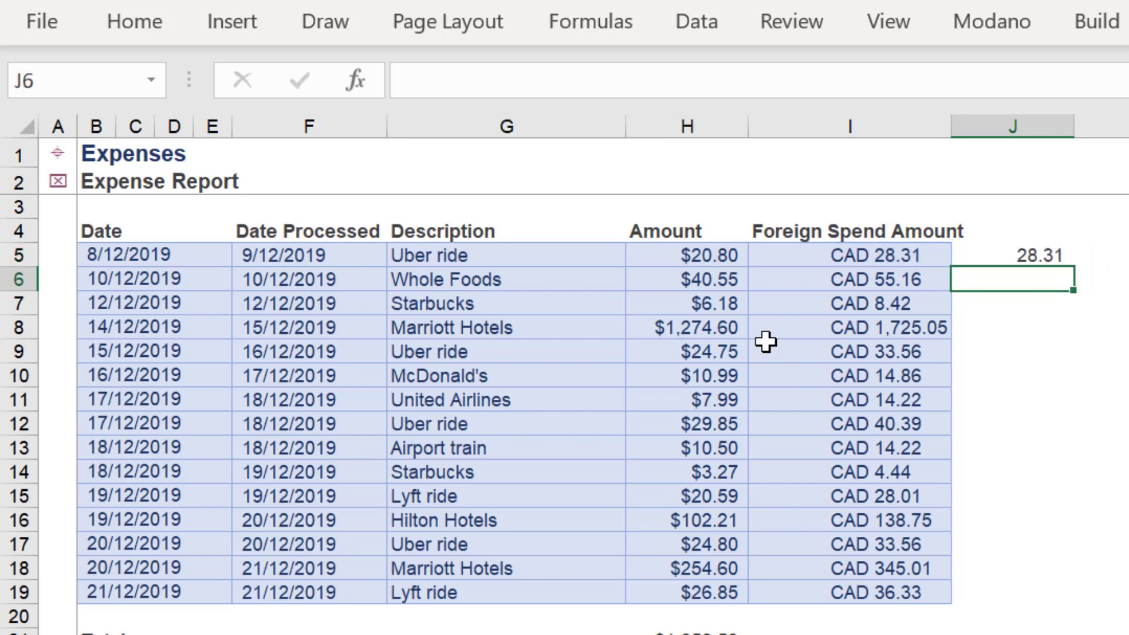
- Fill J5's extraction formula down to J19 and spot-check the 1,725.05 and row-18 formulas
{"action": "left_click", "coordinate": [1011, 254]}
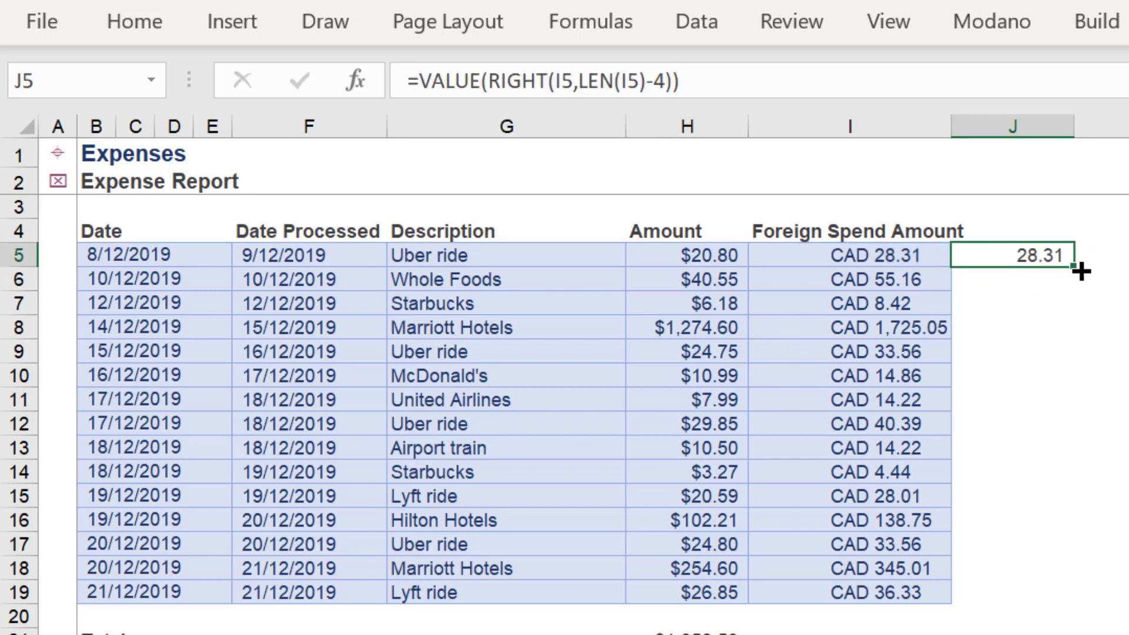
{"action": "left_click_drag", "start_coordinate": [1073, 272], "coordinate": [1074, 593]}
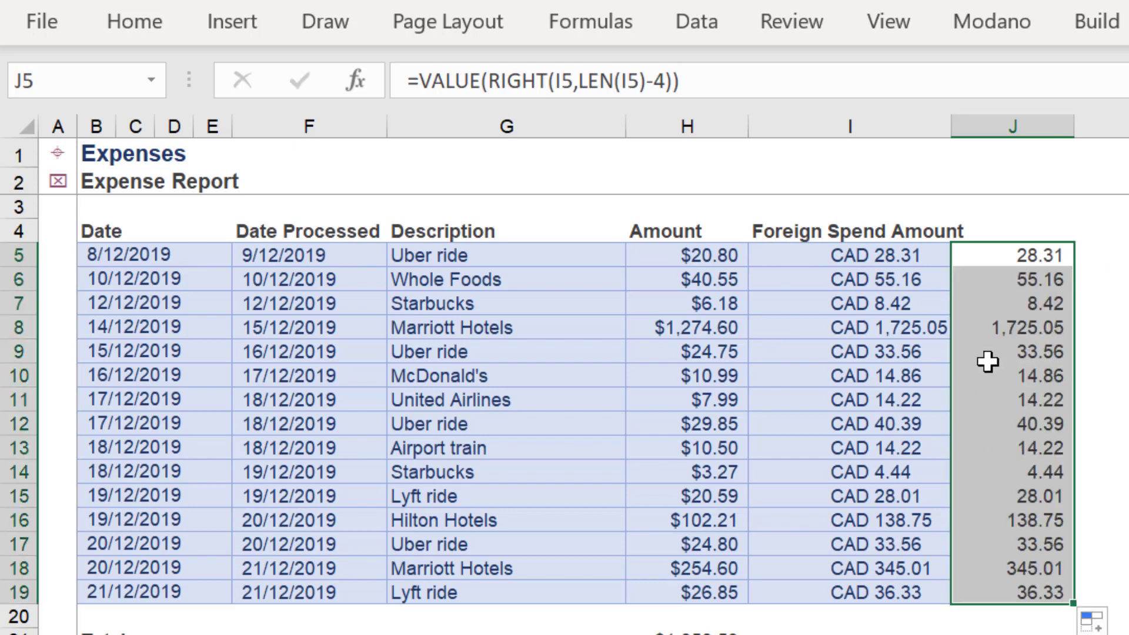
{"action": "left_click", "coordinate": [1010, 326]}
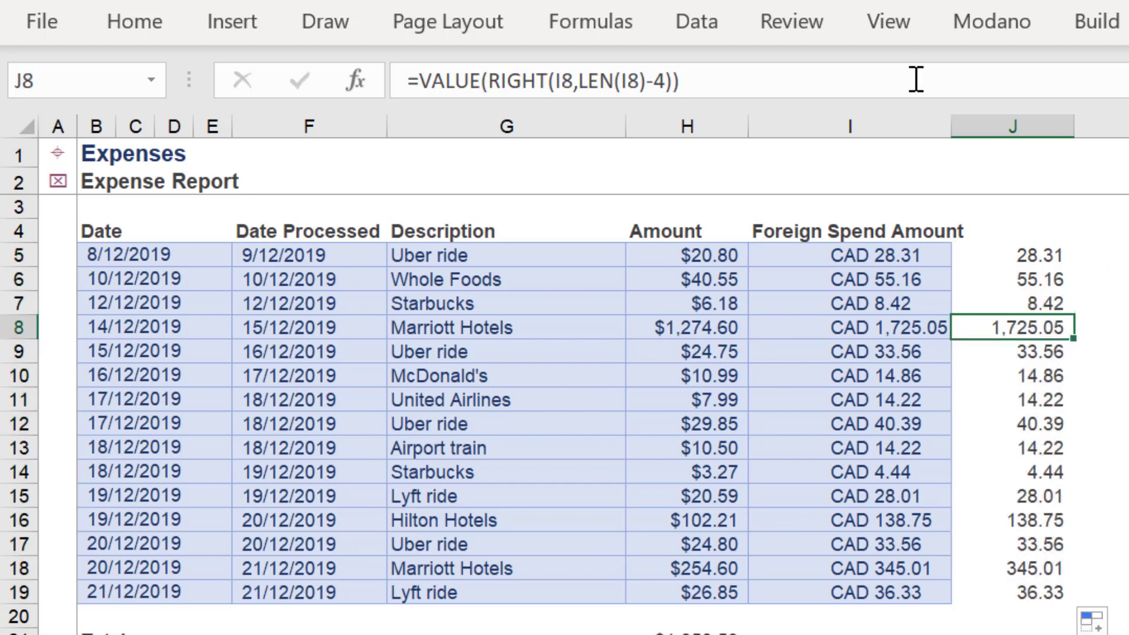
{"action": "mouse_move", "coordinate": [1006, 499]}
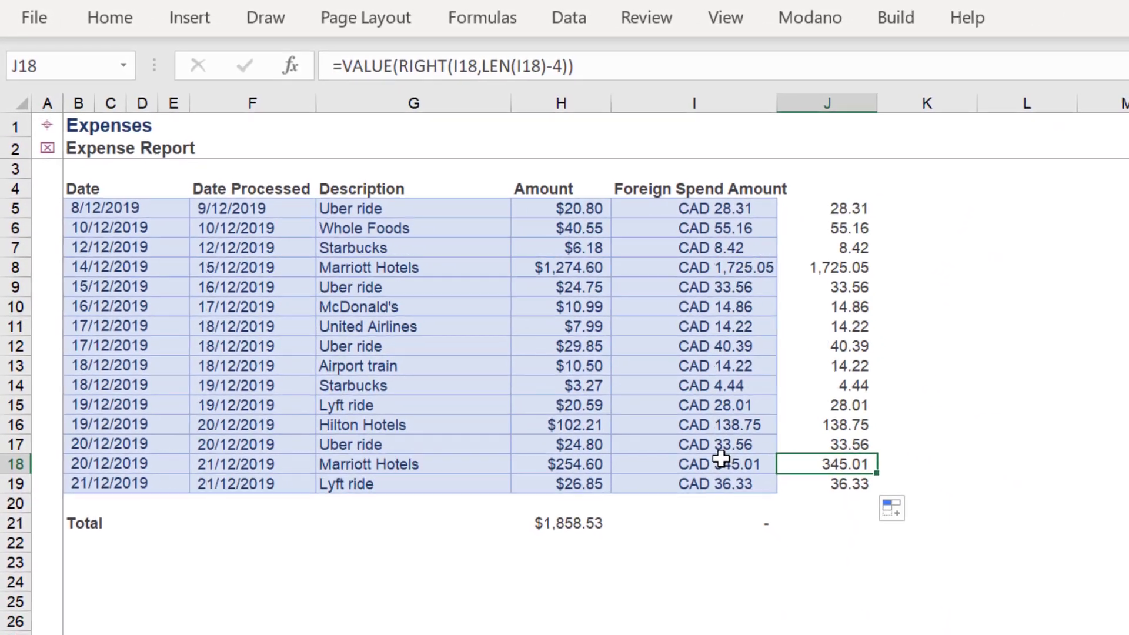
{"action": "left_click", "coordinate": [713, 464]}
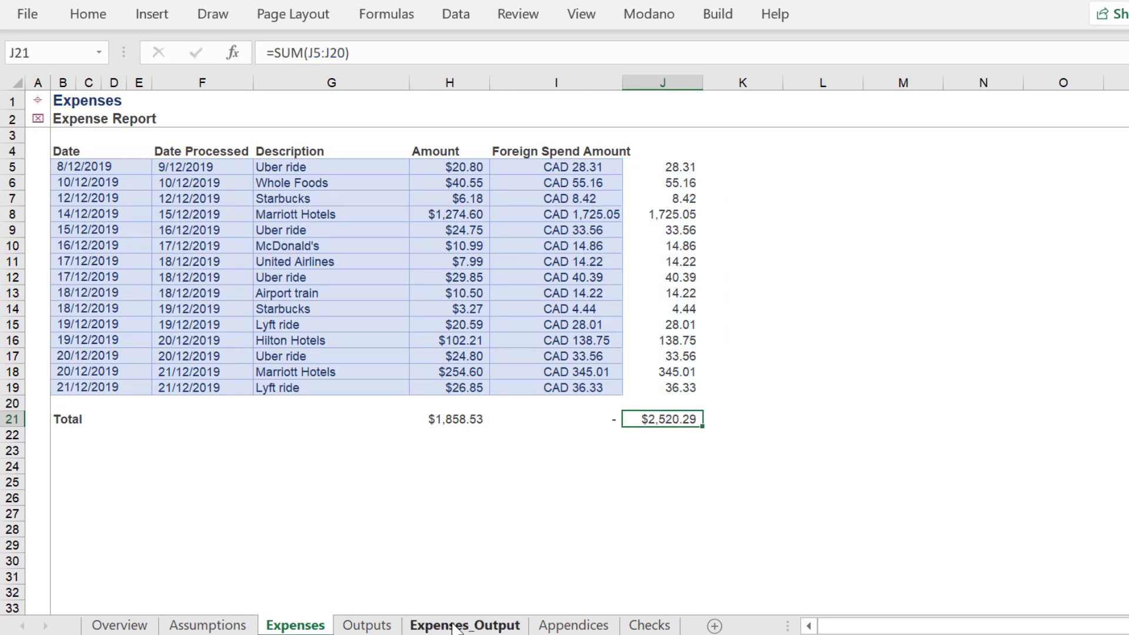
- On Expenses_Output, fill the row-21 totals and type =VALUE(RIGHT(I5,LEN(I5)-4)) in J5
{"action": "left_click", "coordinate": [464, 625]}
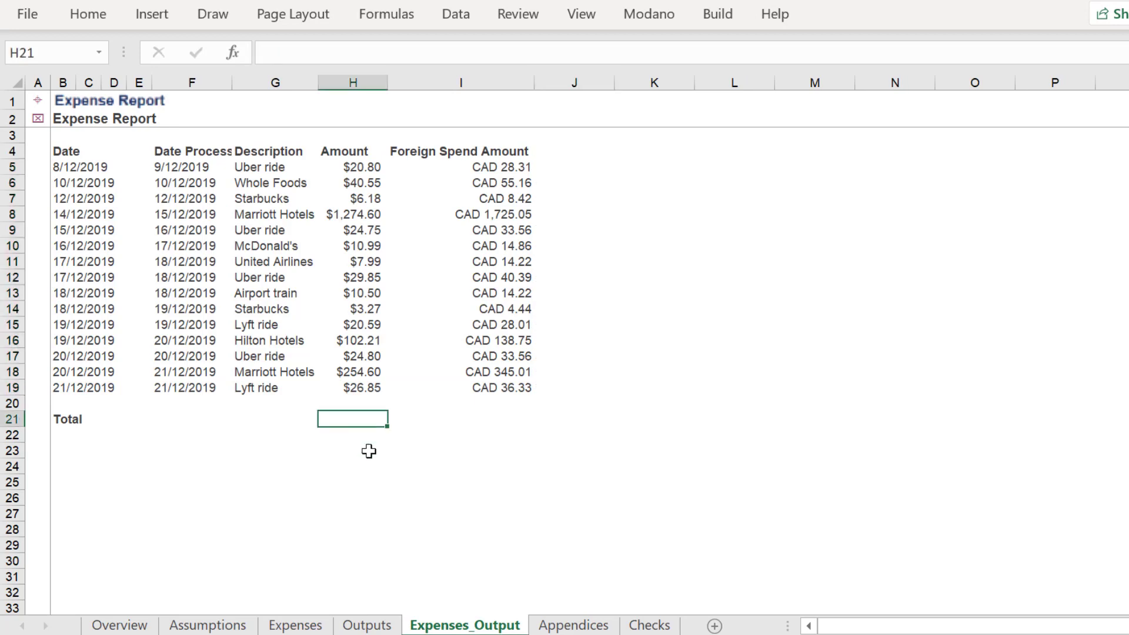
{"action": "key", "text": "Enter"}
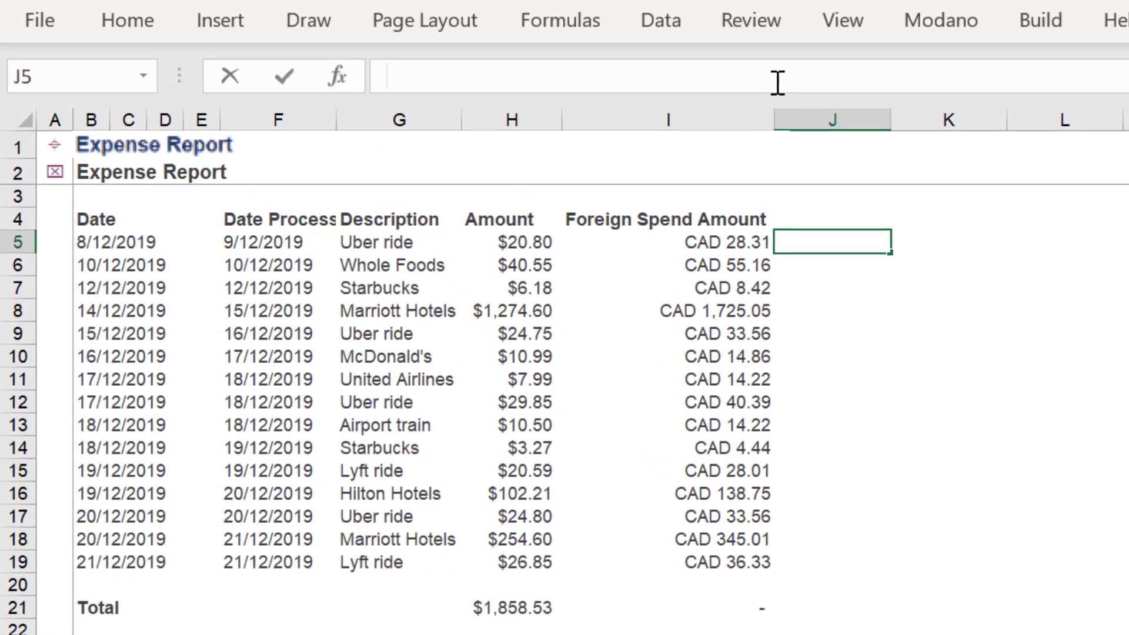
{"action": "type", "text": "=VALUE("}
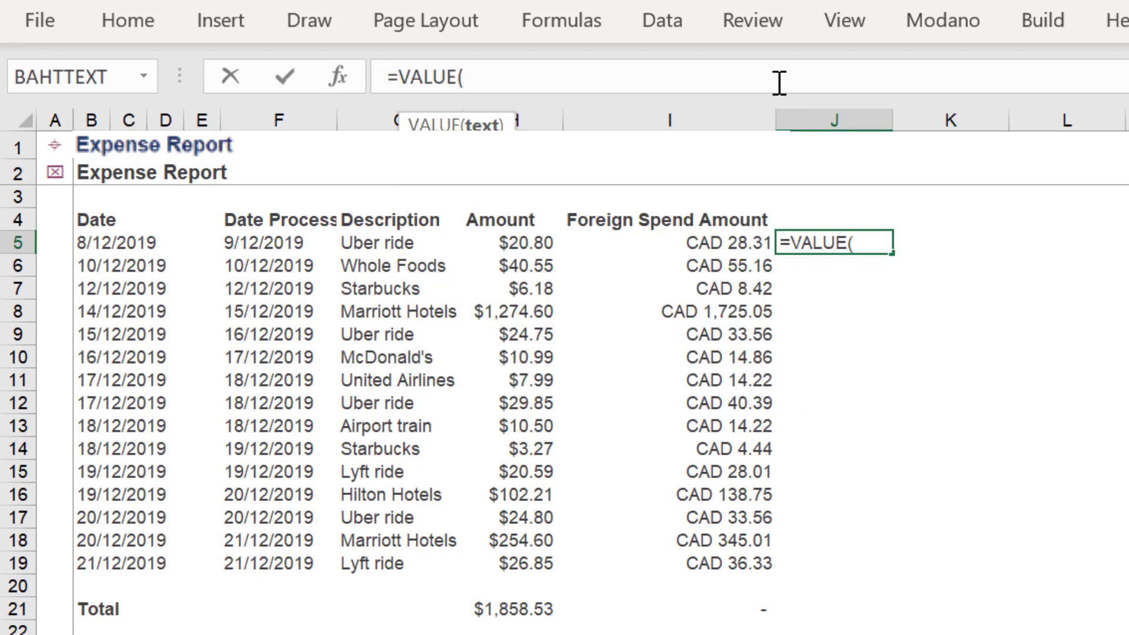
{"action": "type", "text": "RIGHT("}
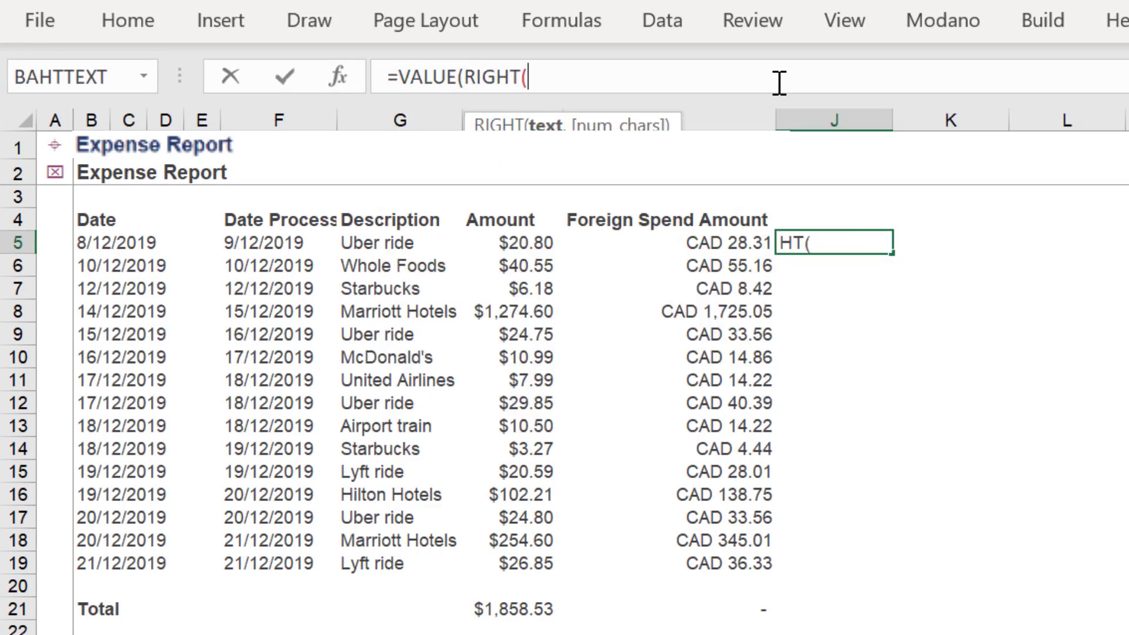
{"action": "mouse_move", "coordinate": [669, 240]}
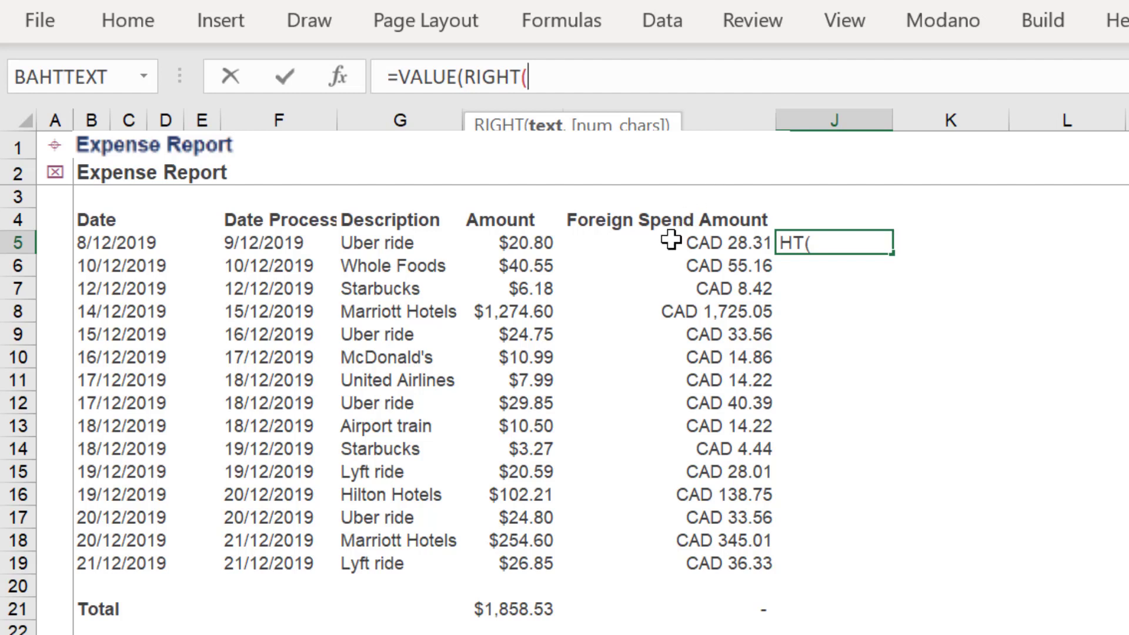
{"action": "left_click", "coordinate": [669, 243]}
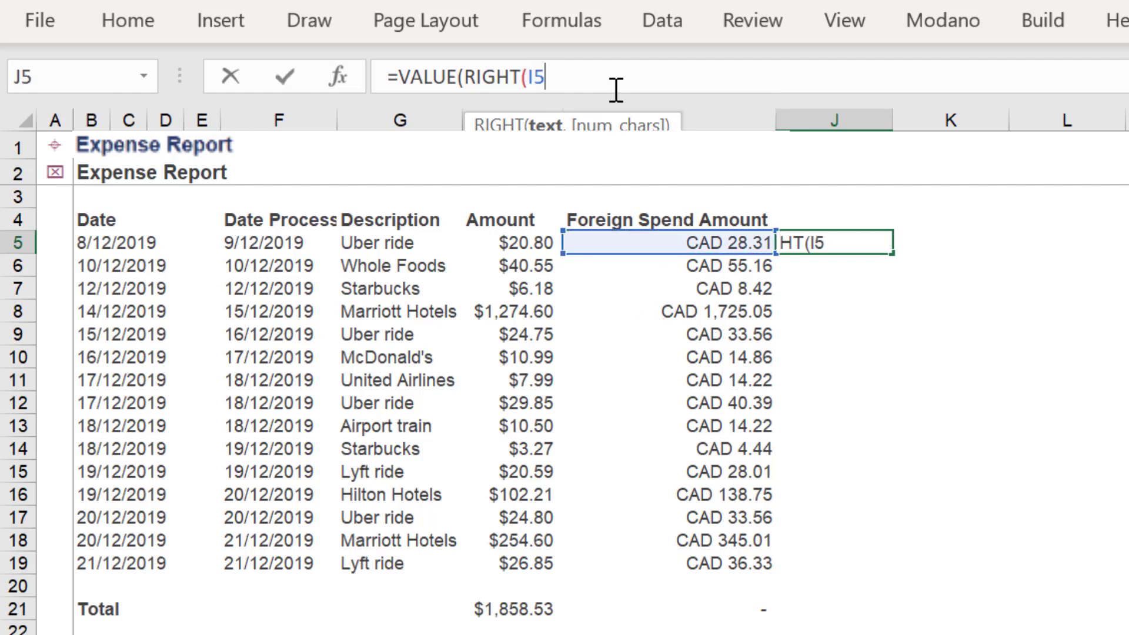
{"action": "type", "text": ",LEN("}
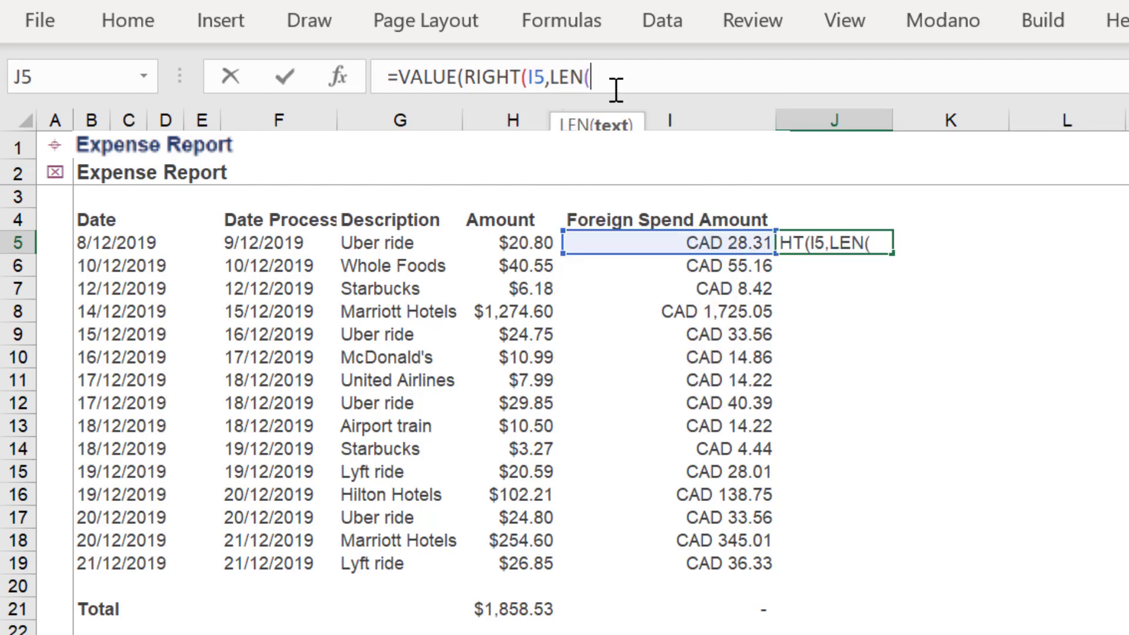
{"action": "mouse_move", "coordinate": [615, 241]}
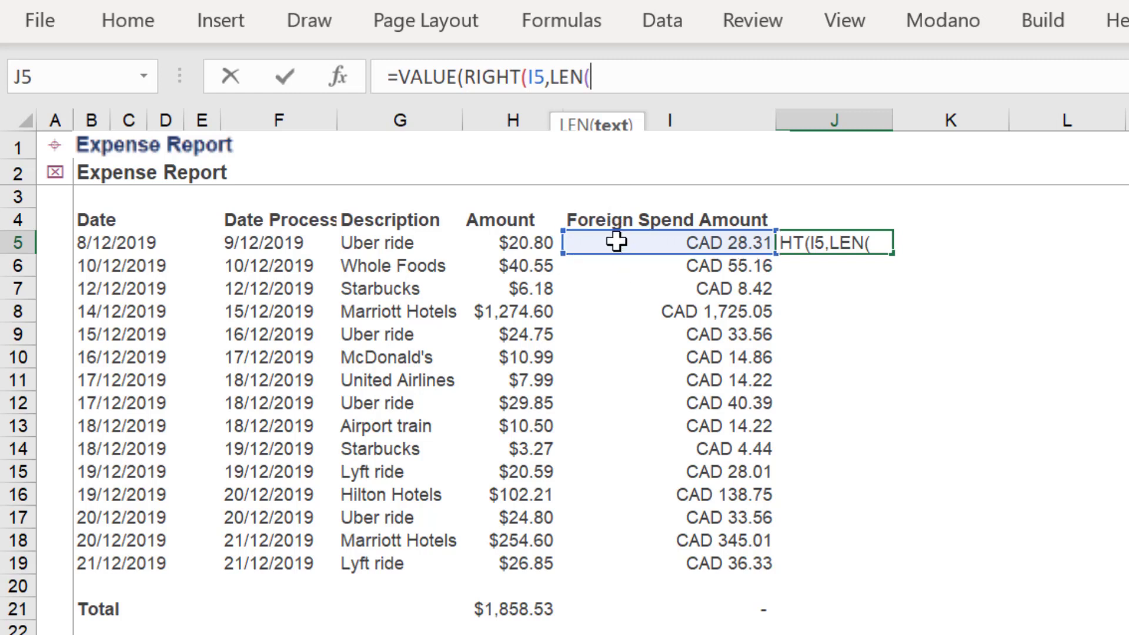
{"action": "left_click", "coordinate": [691, 243]}
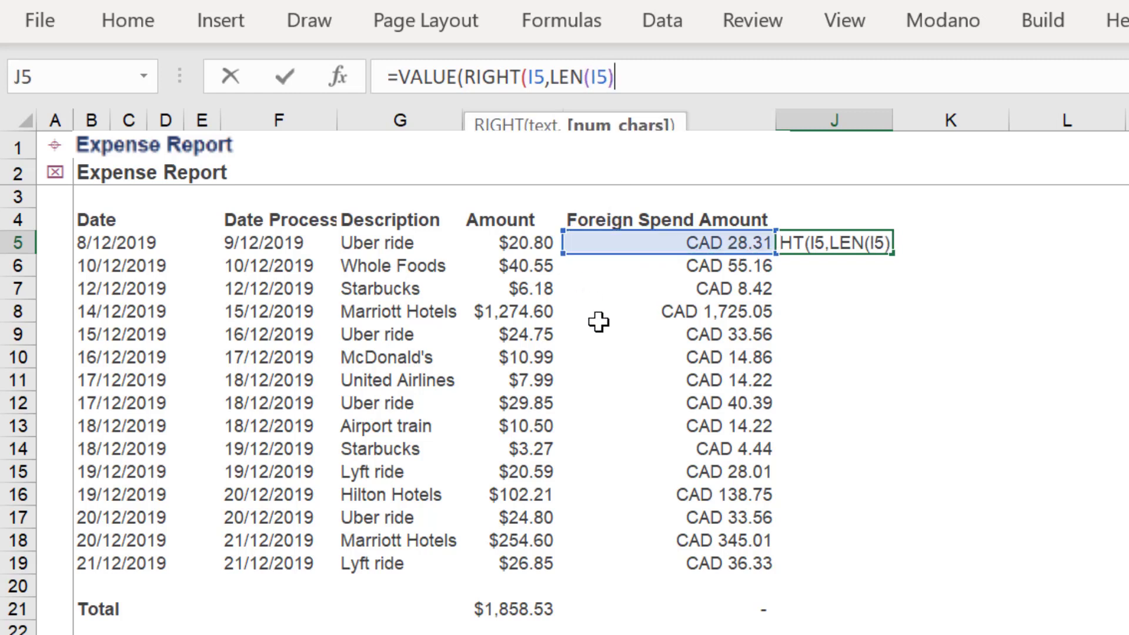
{"action": "type", "text": "-4))"}
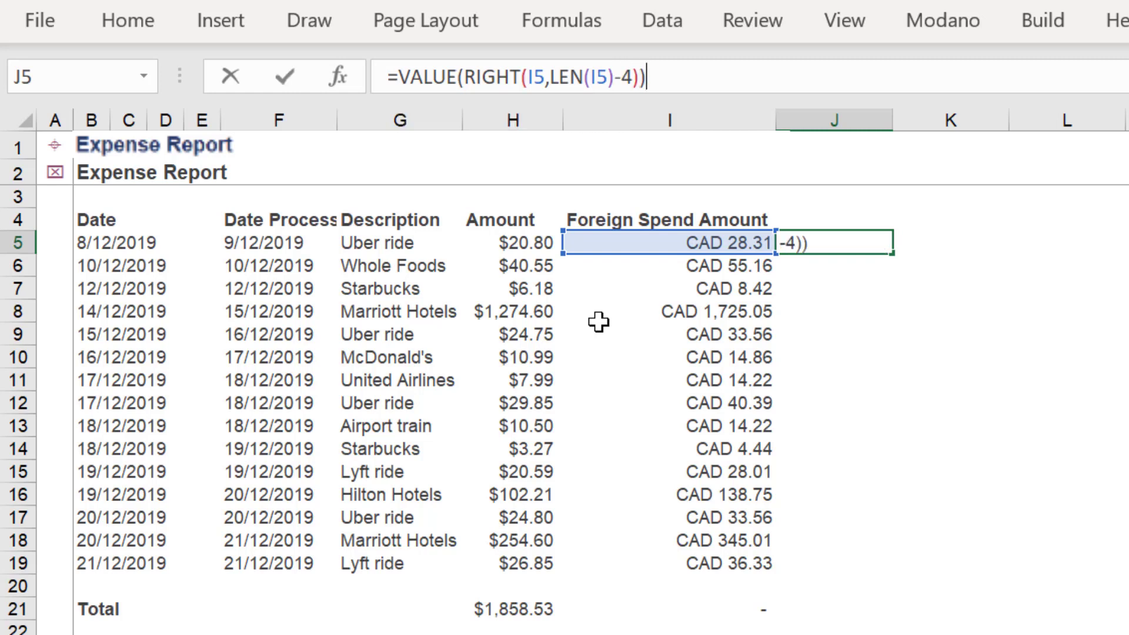
- Confirm J5's CAD-extraction formula and check the converted 1,725.05 row
{"action": "key", "text": "Enter"}
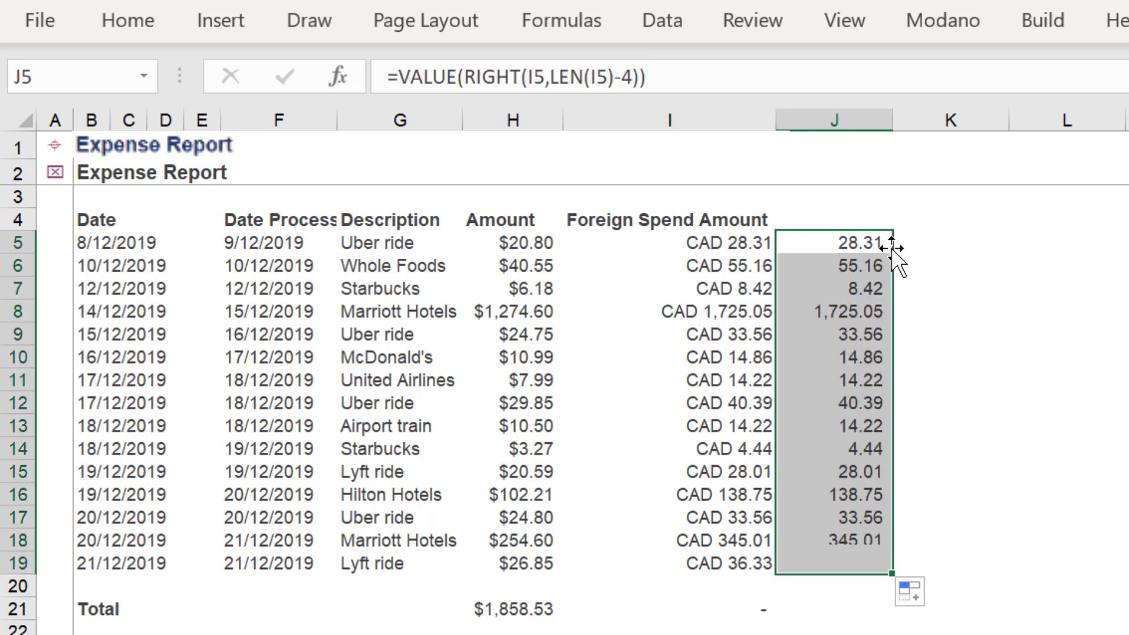
{"action": "left_click", "coordinate": [833, 311]}
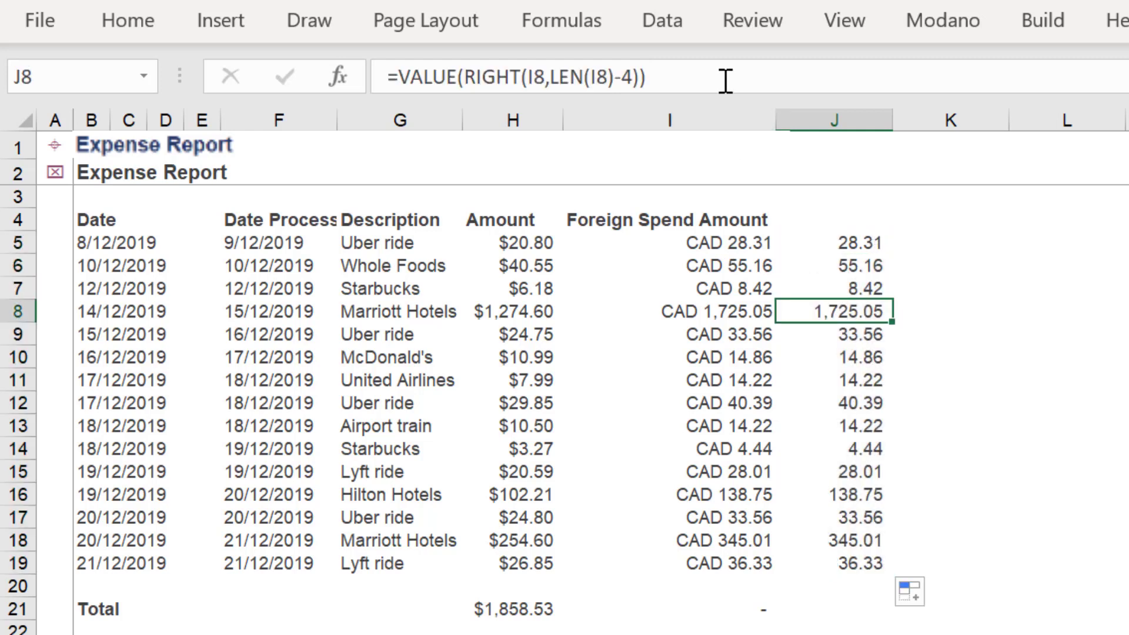